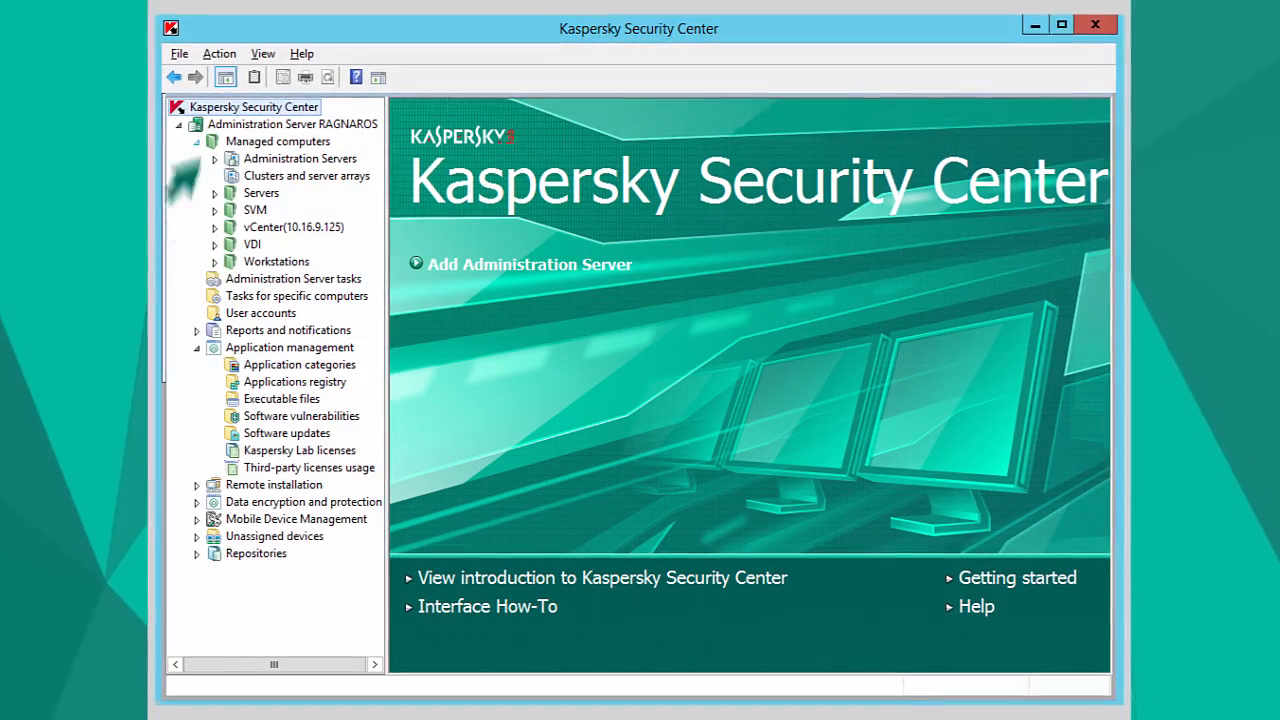
Step: Bring up the actions menu for the Workstations group's Kaspersky Endpoint 10 SP1 active policy
click(276, 260)
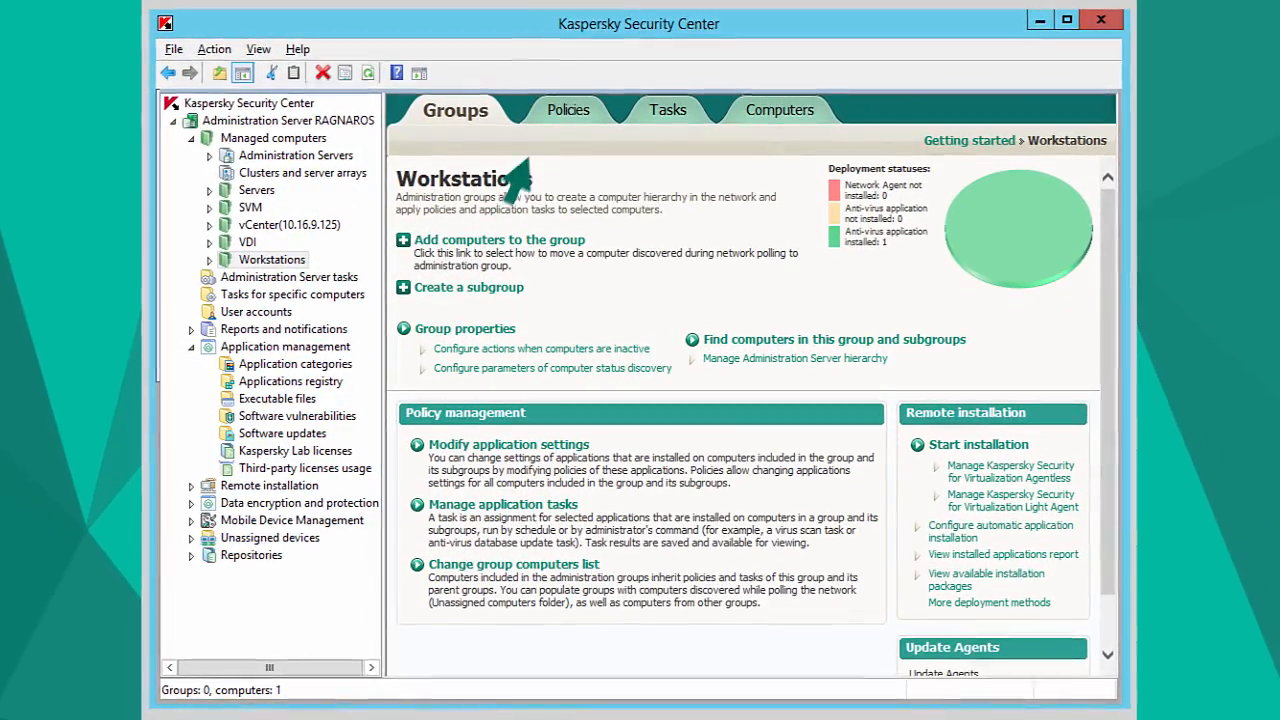
click(568, 110)
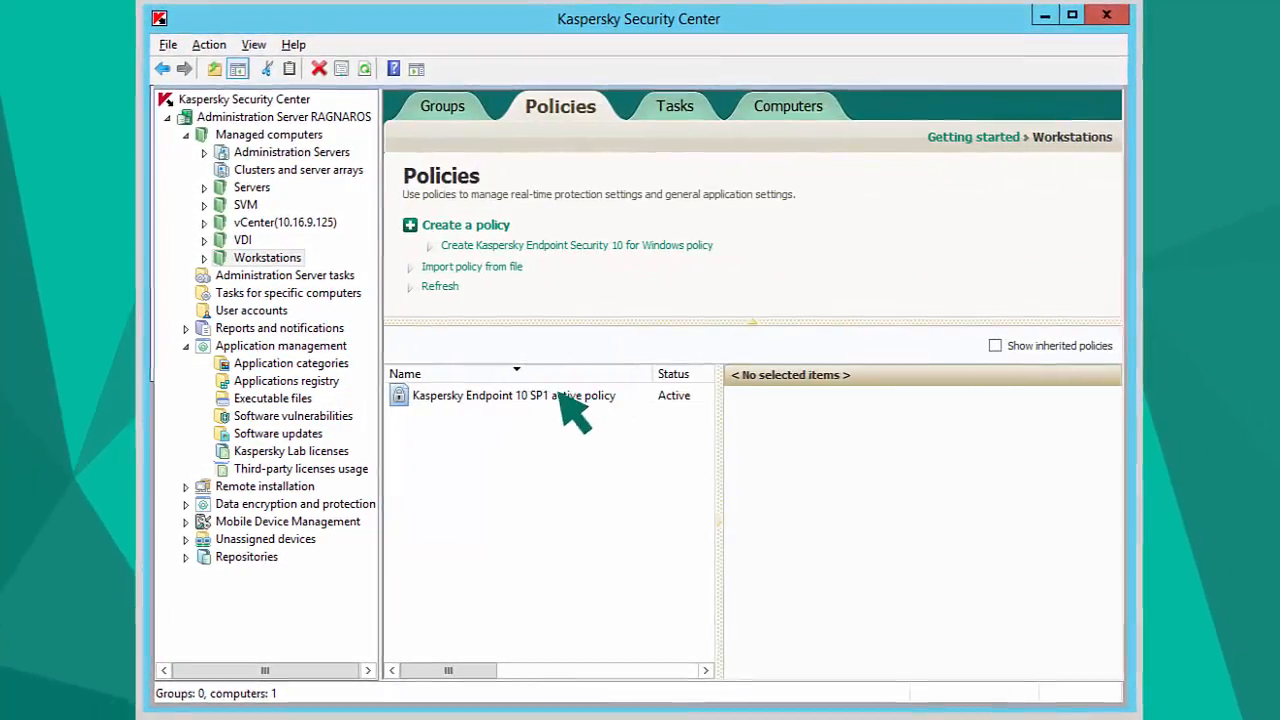
right_click(512, 394)
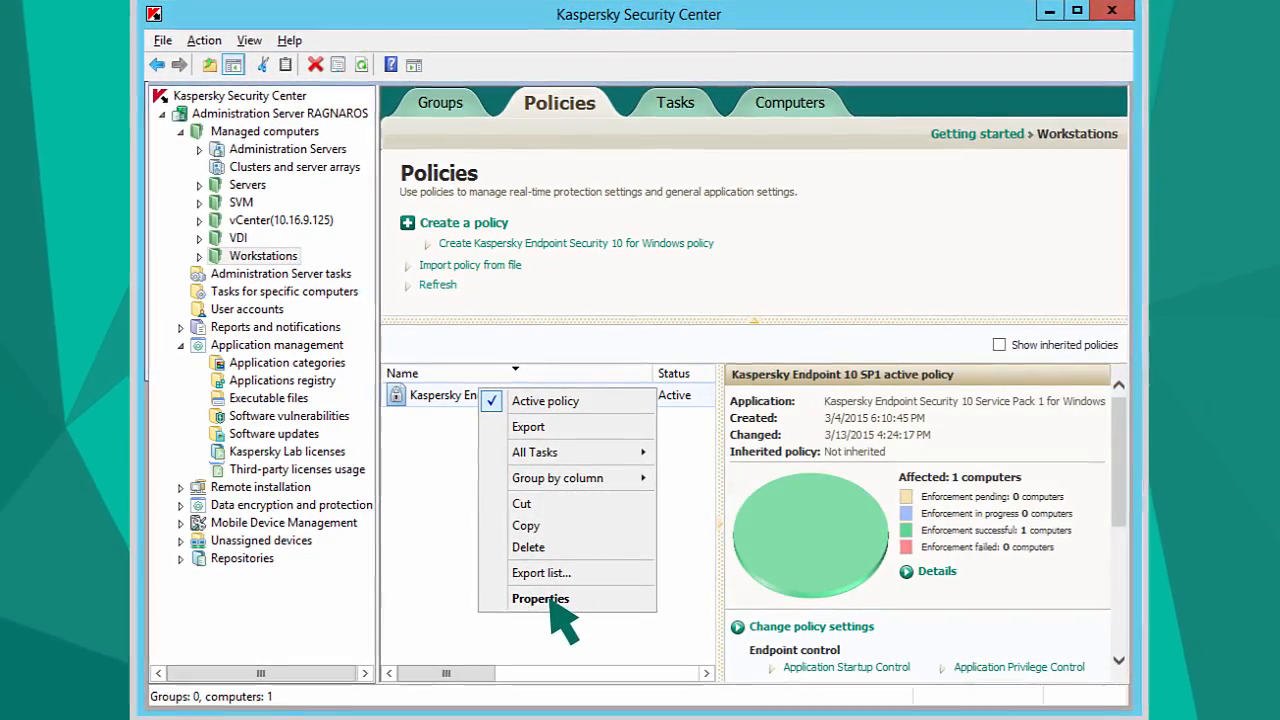
Step: In the policy's System Watcher section, confirm System Watcher and BSS are enabled and save with OK
click(540, 598)
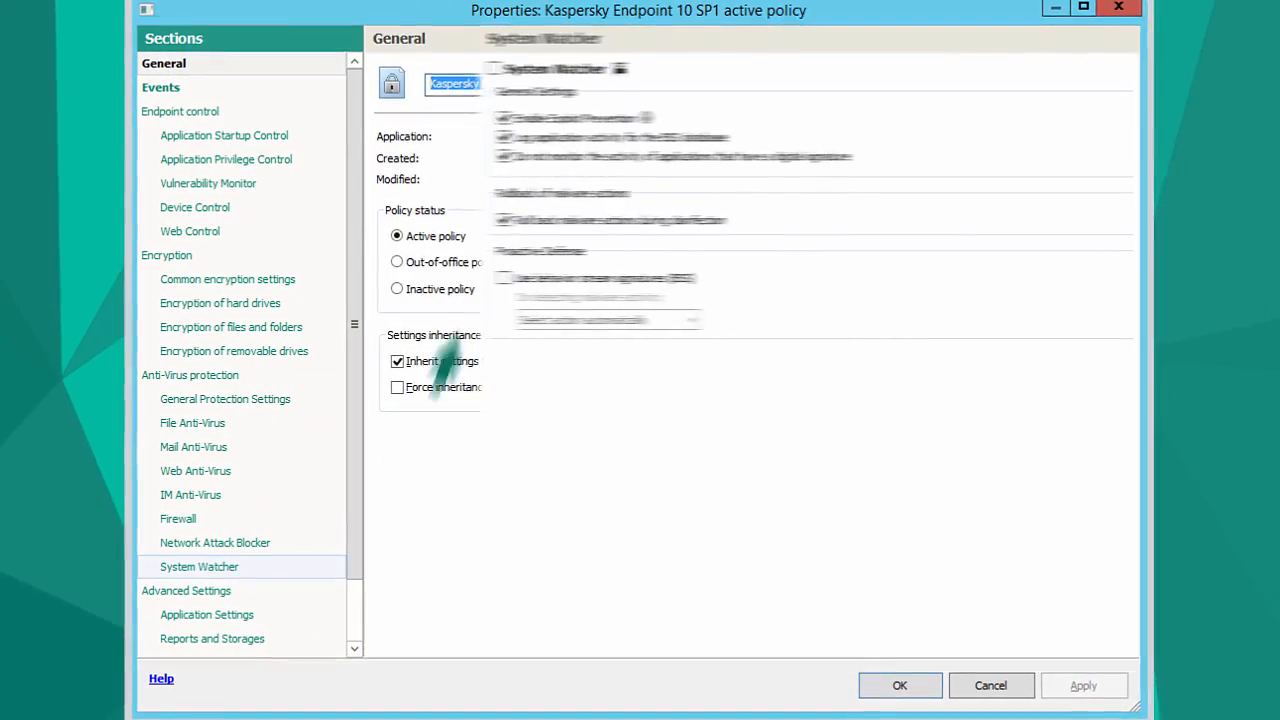
click(200, 568)
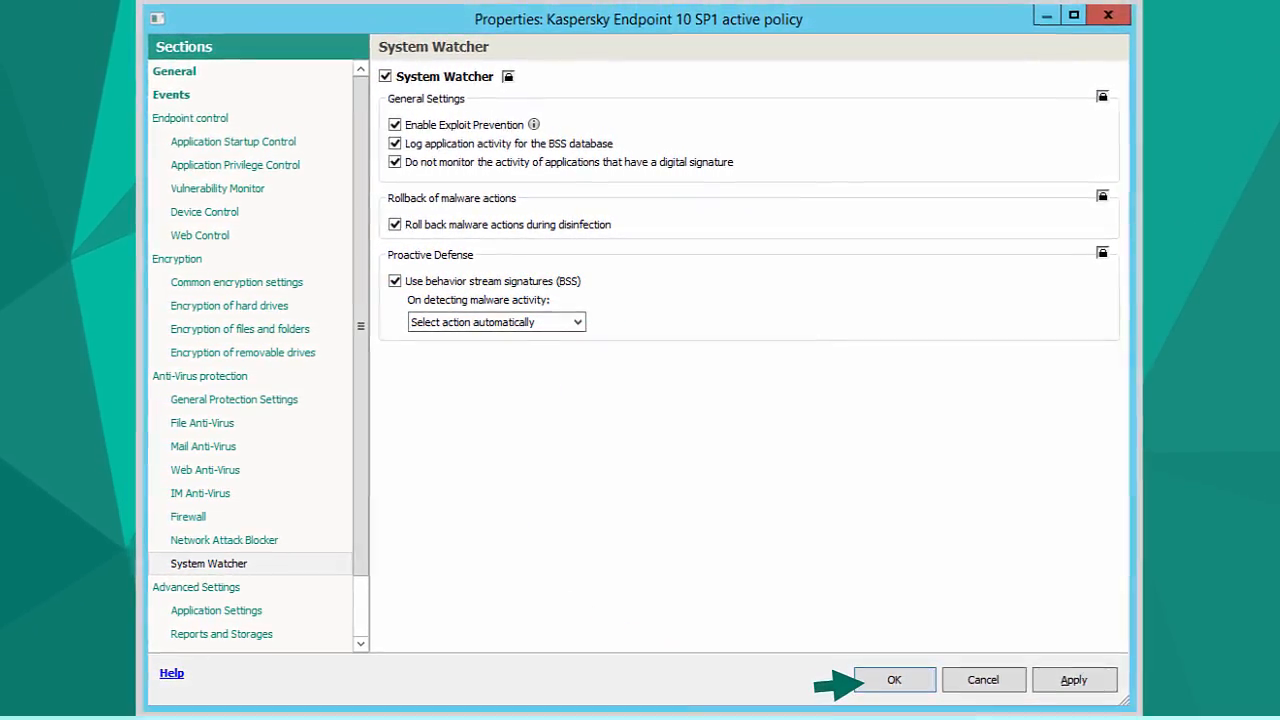
click(892, 680)
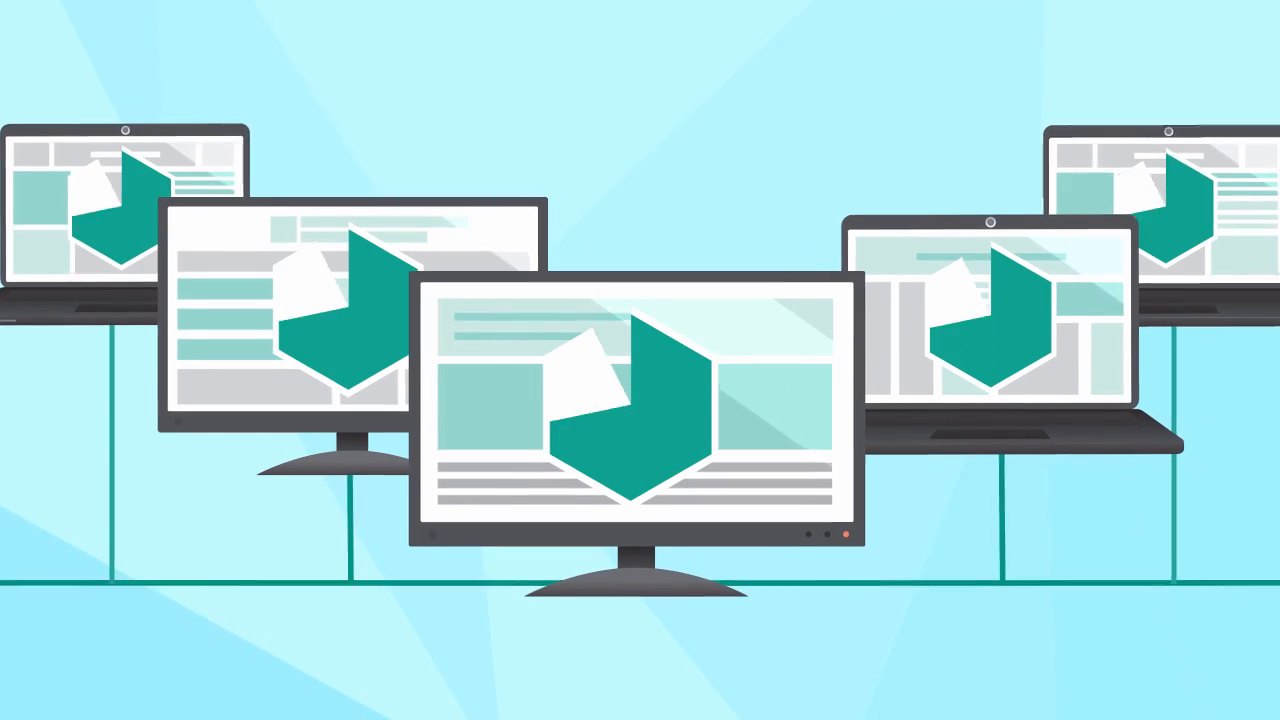